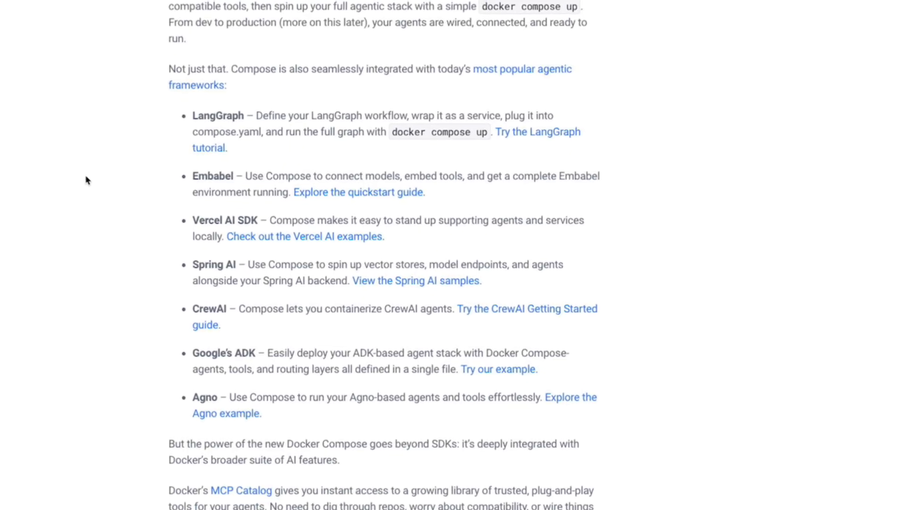
Scroll the Docker Compose blog post toward the Spring AI demo animation.
scroll("down", 3)
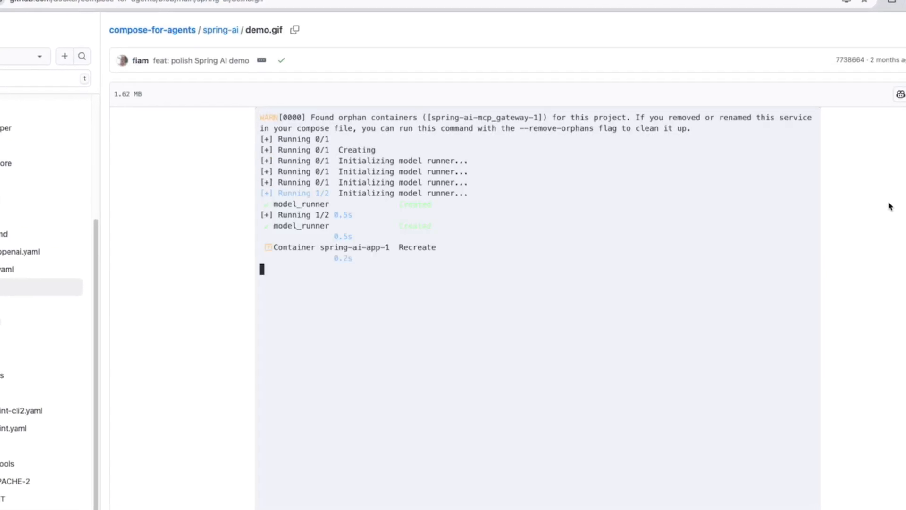
scroll("down", 3)
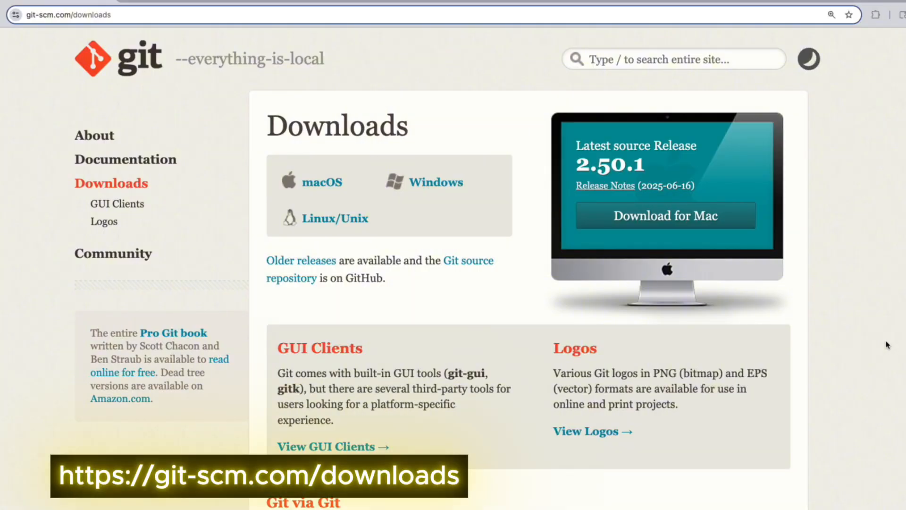
mouse_move(212, 98)
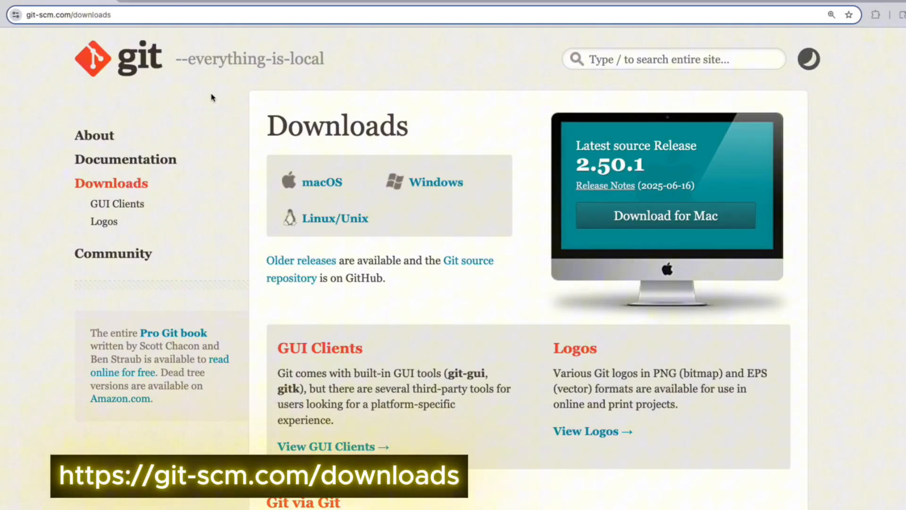
Scroll the Git downloads page to the Git via Git clone section.
scroll("down", 3)
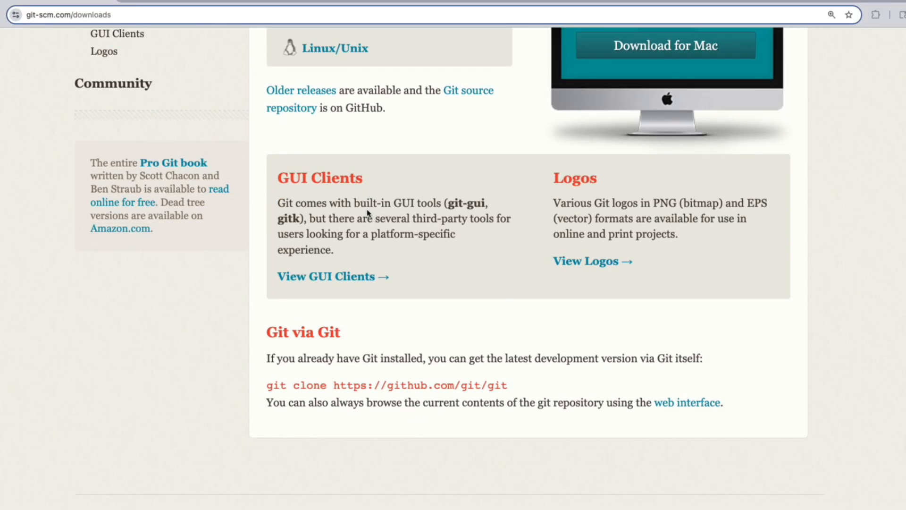
scroll("up", 3)
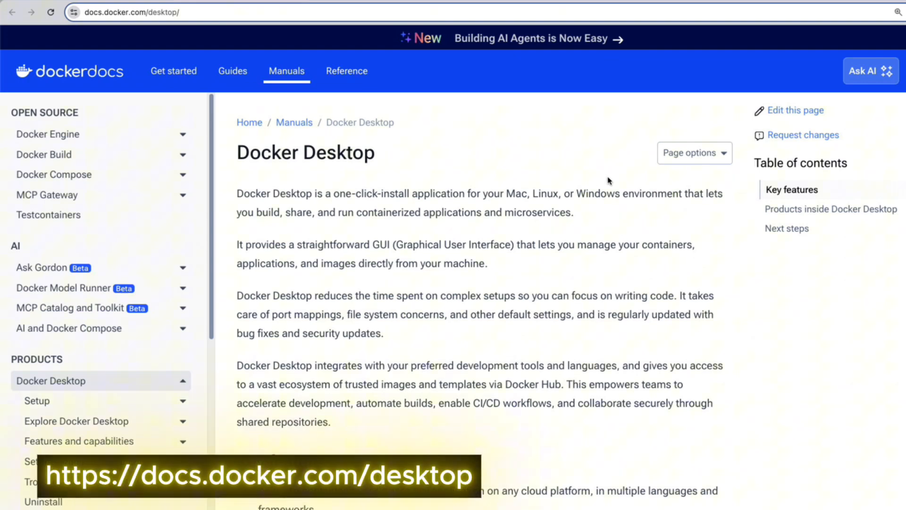
Scroll the Docker Desktop docs past Key features to the Next steps cards.
scroll("down", 3)
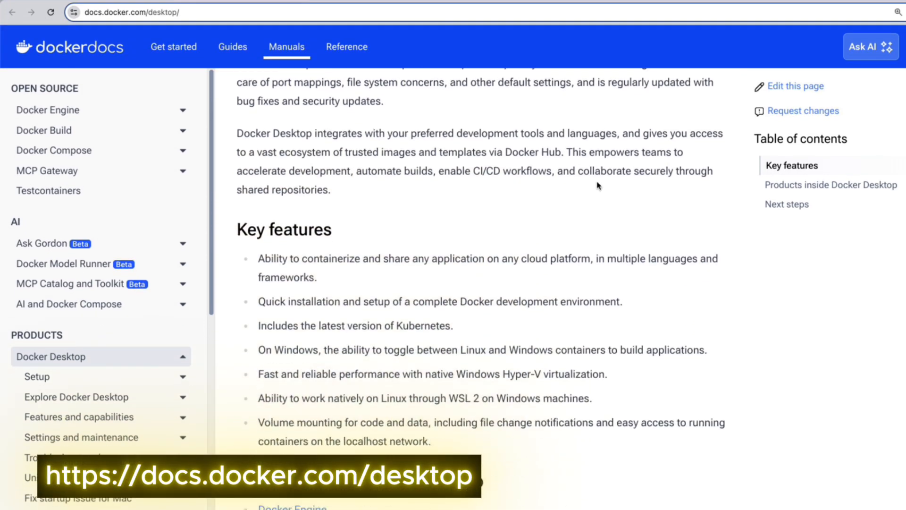
scroll("down", 3)
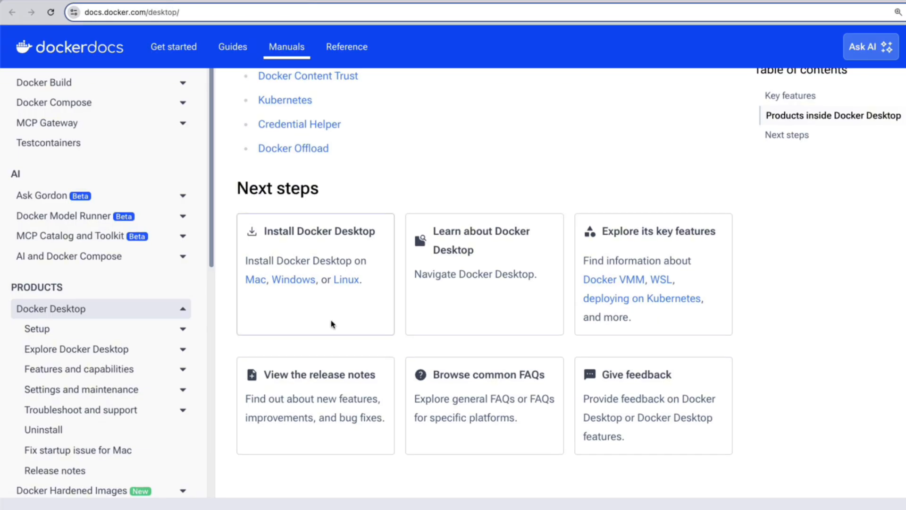
mouse_move(334, 11)
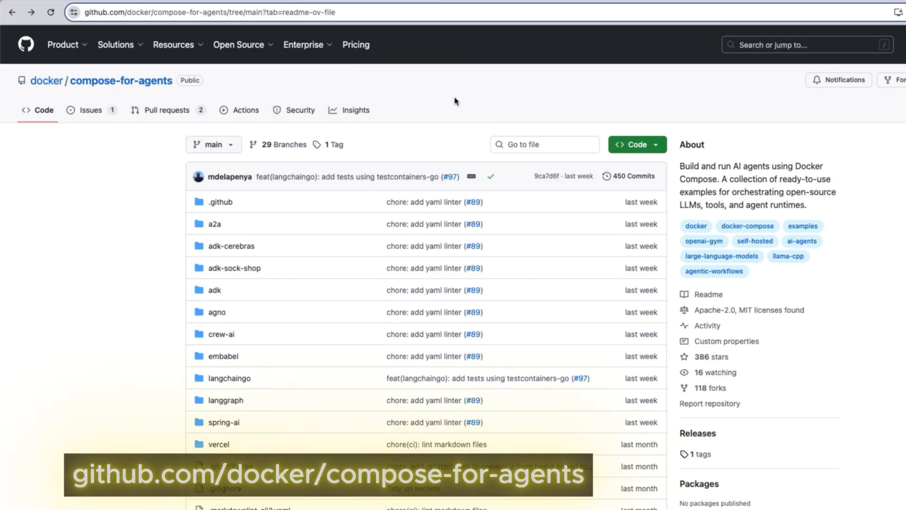
mouse_move(753, 100)
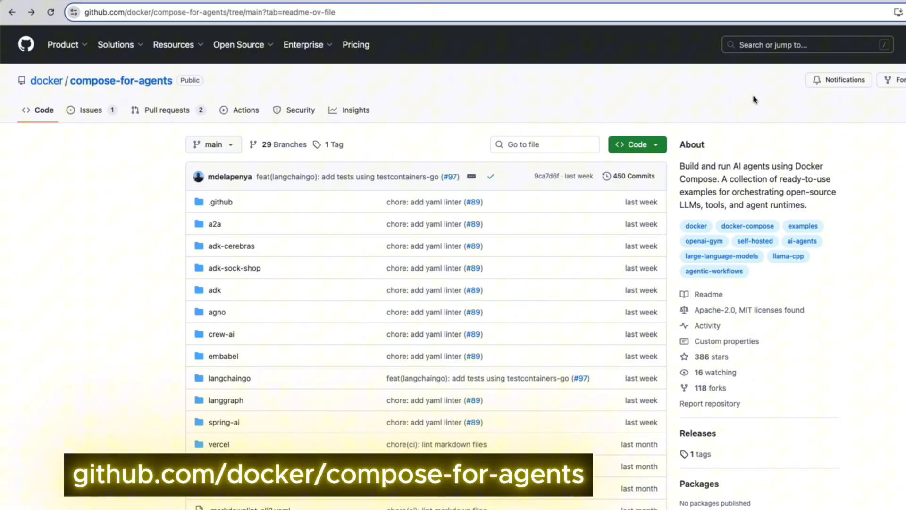
Scroll to the Classification table, open ./spring-ai, and read its Spring AI + DuckDuckGo README.
scroll("down", 3)
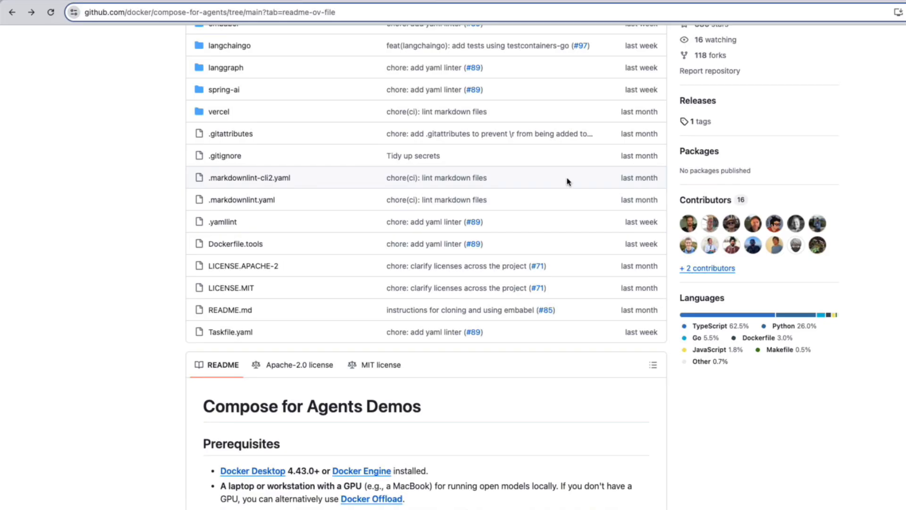
scroll("down", 3)
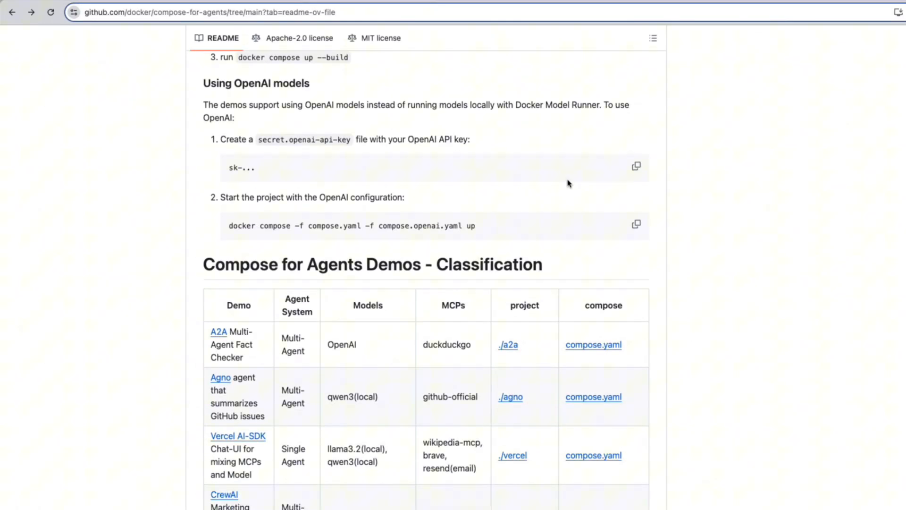
scroll("down", 3)
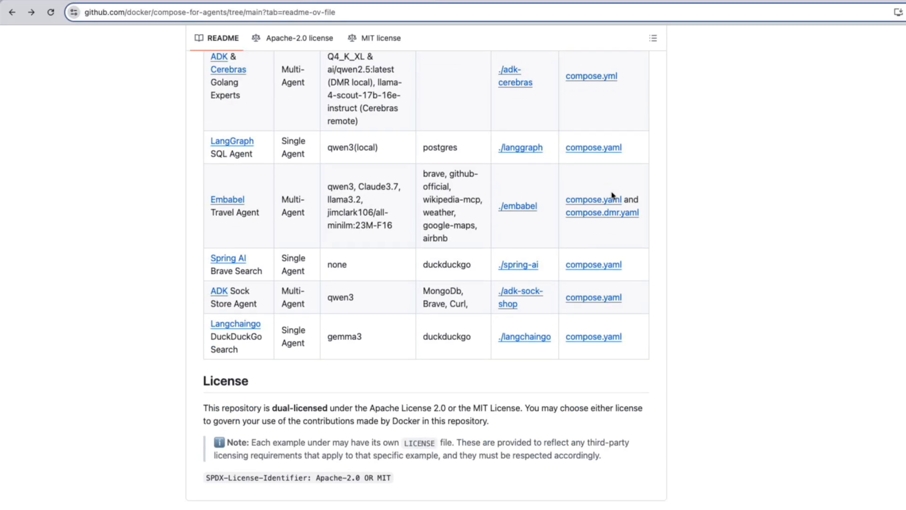
mouse_move(526, 275)
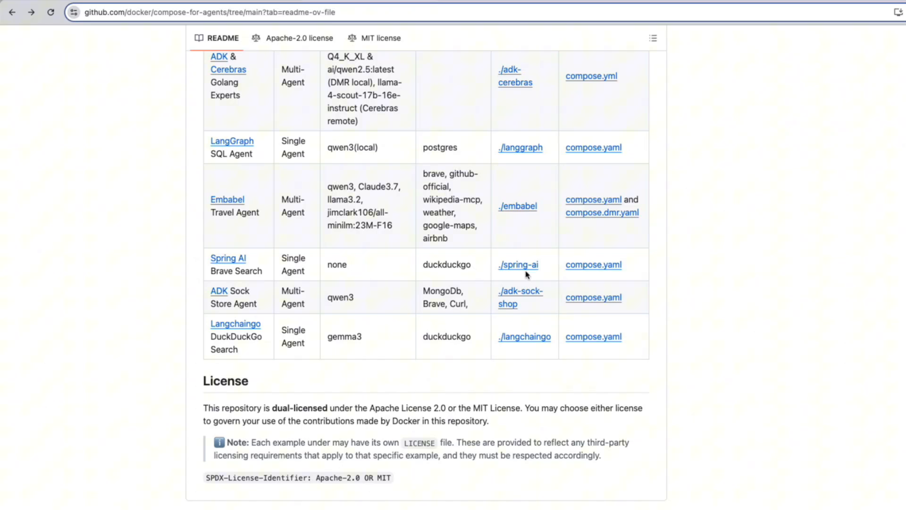
left_click(518, 265)
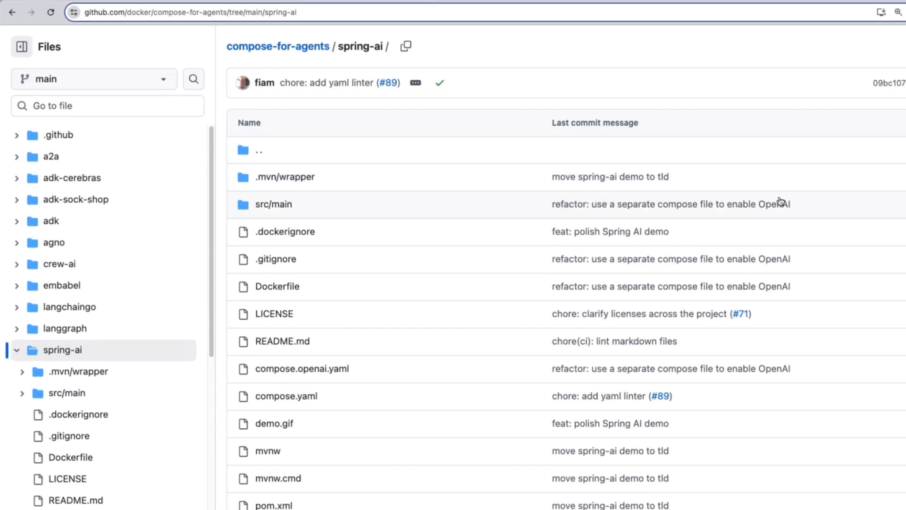
scroll("down", 3)
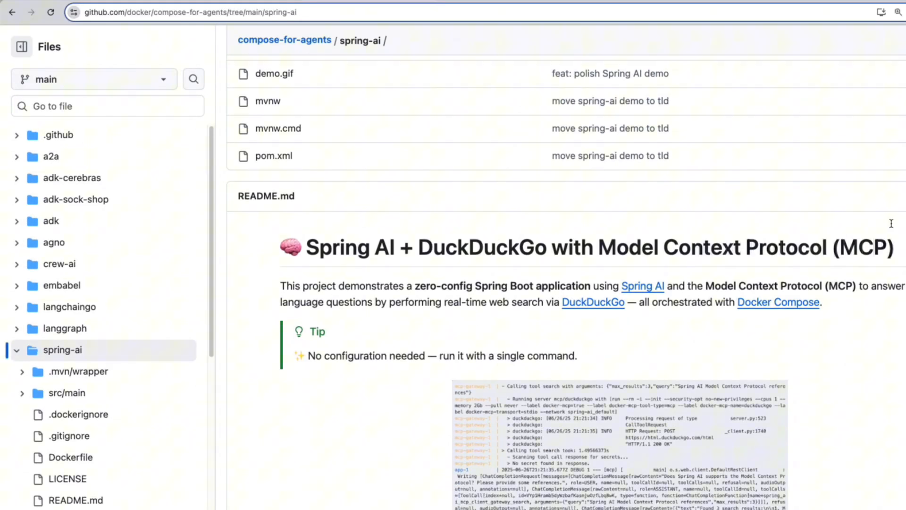
scroll("down", 3)
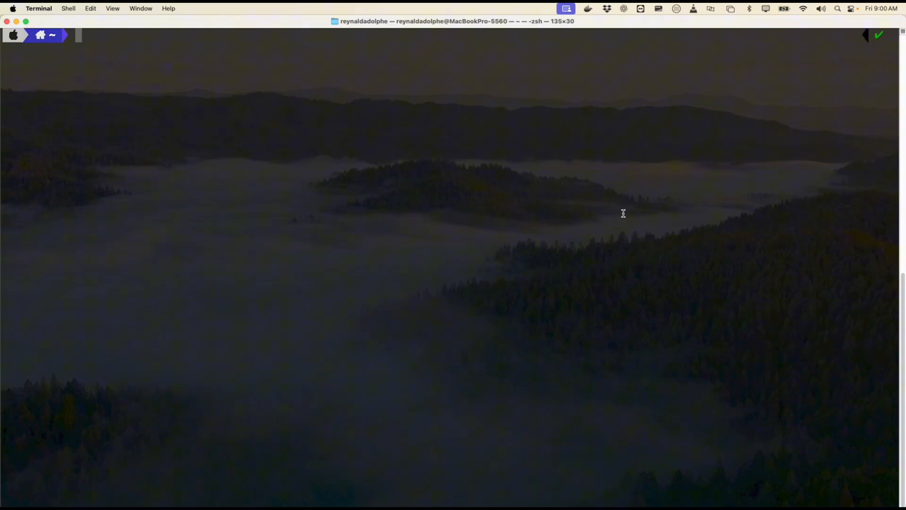
Run git --version, which reports Git 2.39.5, and begin the docker version check.
type("git")
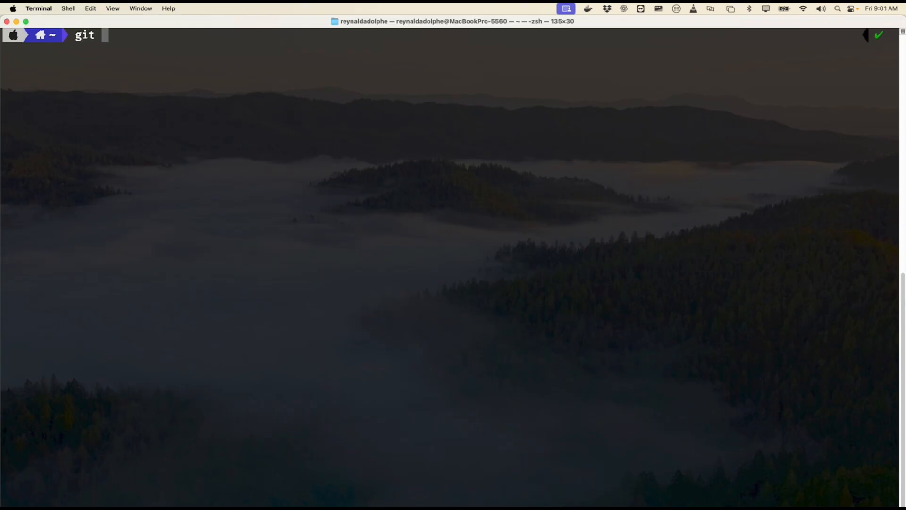
type("--")
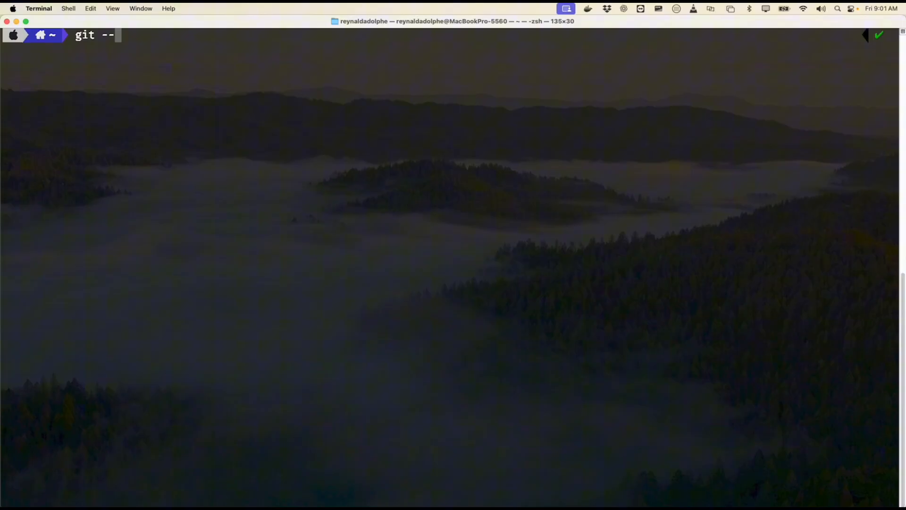
key("Return")
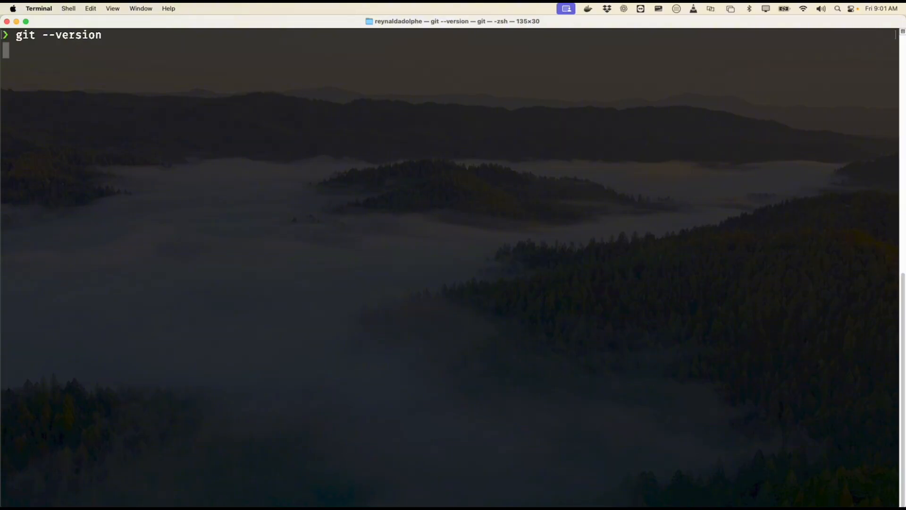
key("Return")
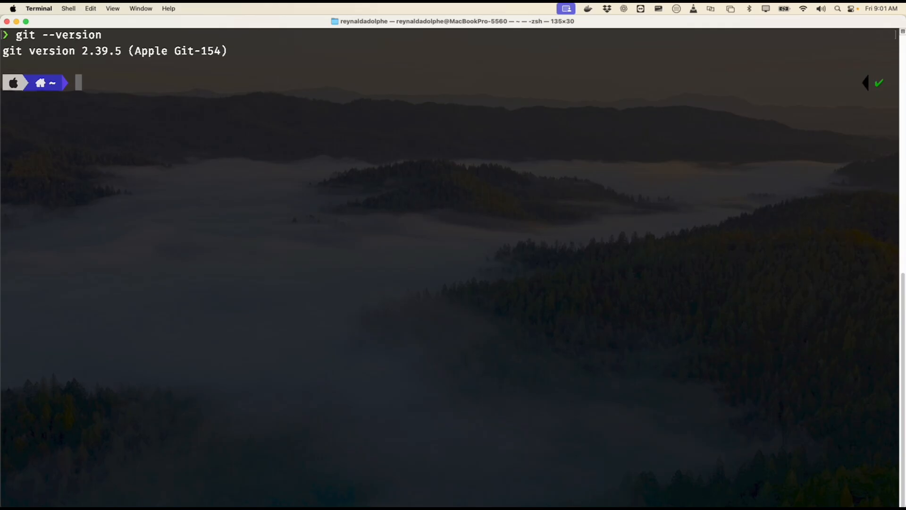
type("docker --version")
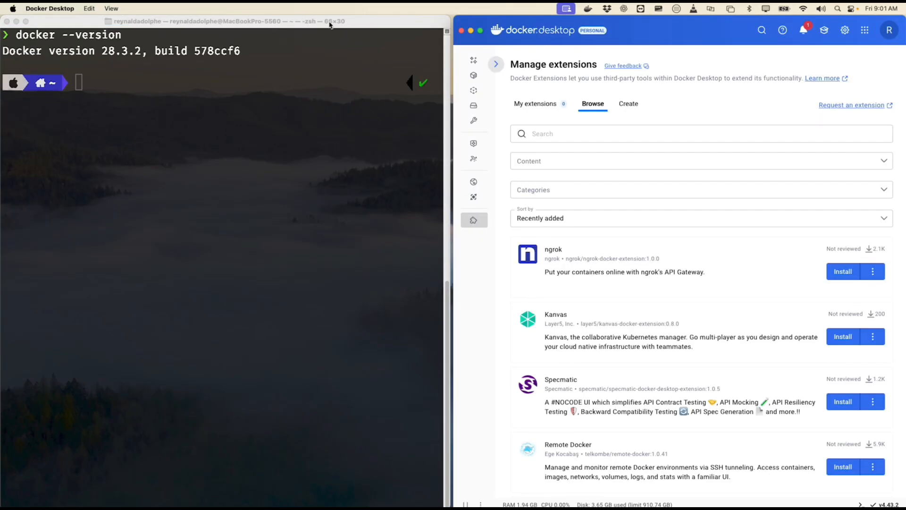
Show About Docker Desktop: version 4.43.2, Engine 28.3.2, Compose v2.38.2.
left_click(49, 8)
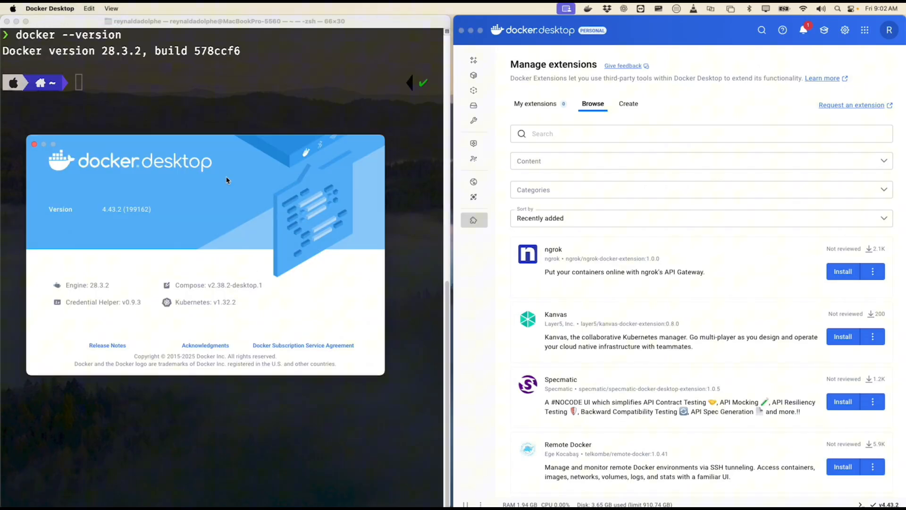
mouse_move(235, 193)
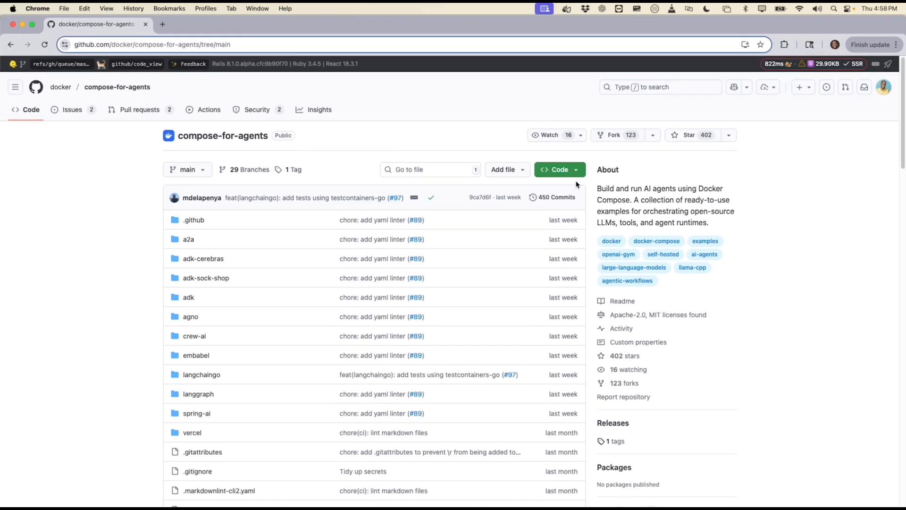
Copy the compose-for-agents HTTPS clone URL from the Code menu.
left_click(557, 169)
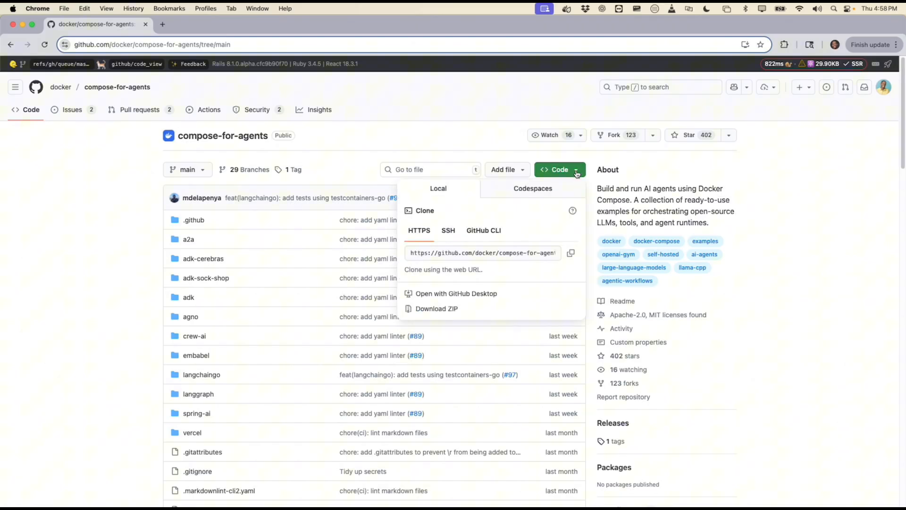
mouse_move(571, 254)
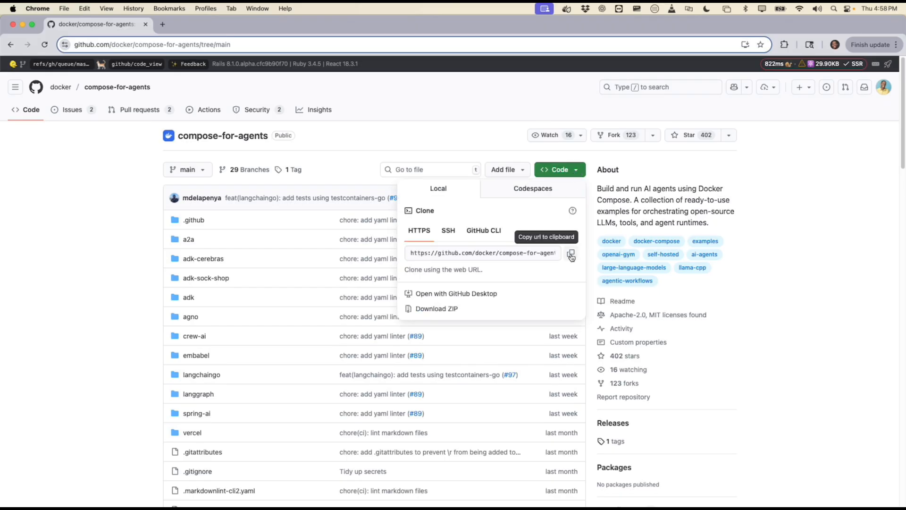
left_click(570, 253)
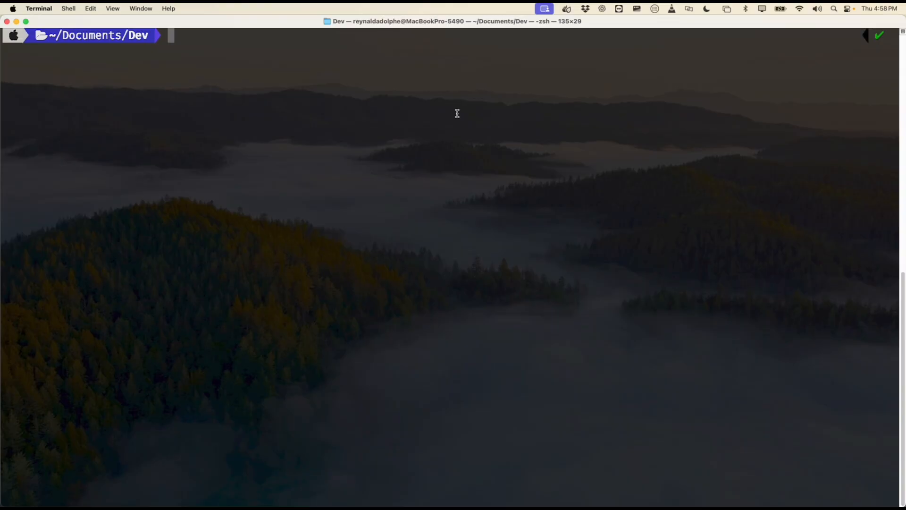
Clone compose-for-agents into ~/Documents/Dev, then cd comp*/spri* into the spring-ai folder.
type("git clone")
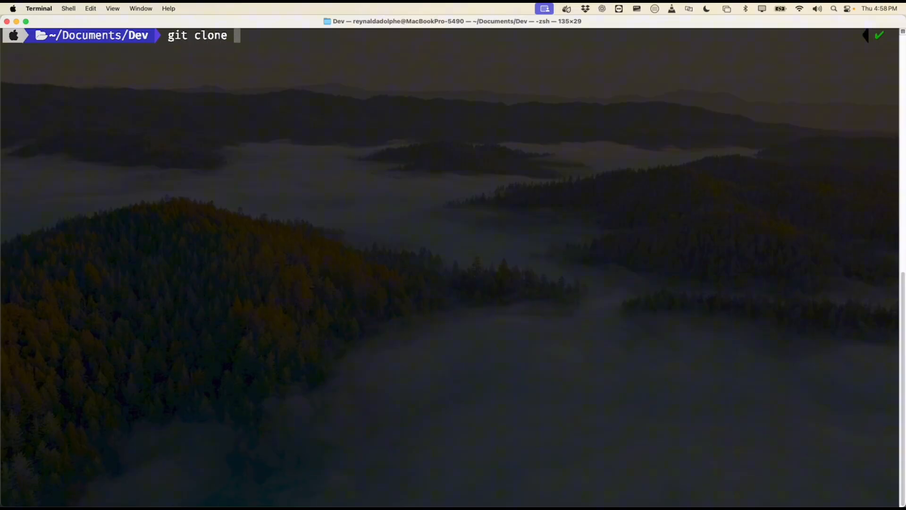
key("Return")
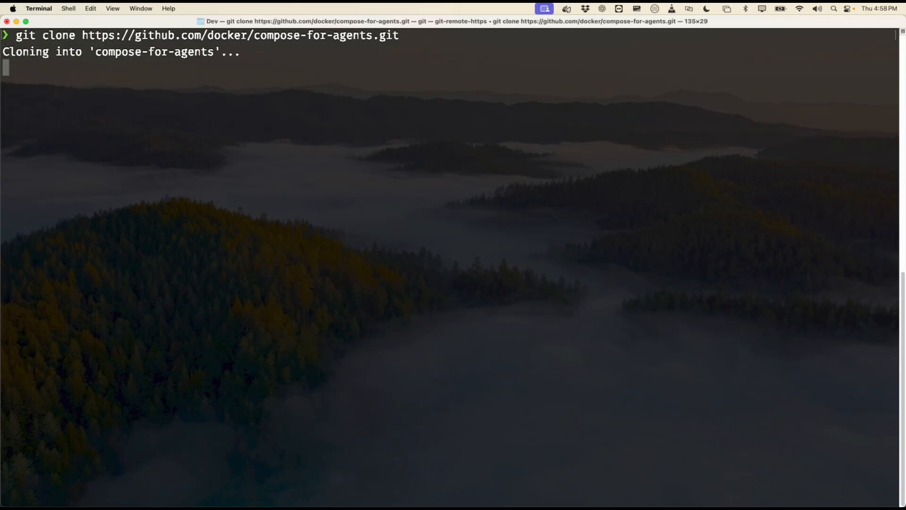
type("cd")
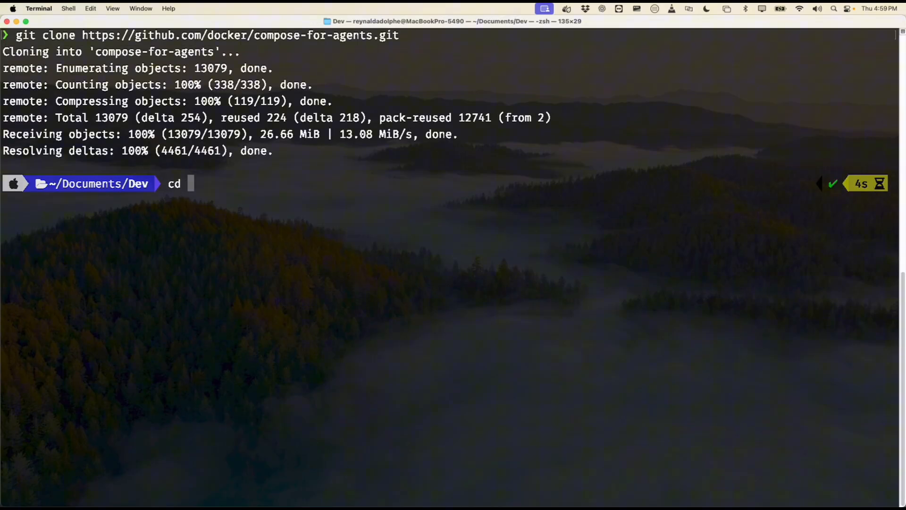
type("co")
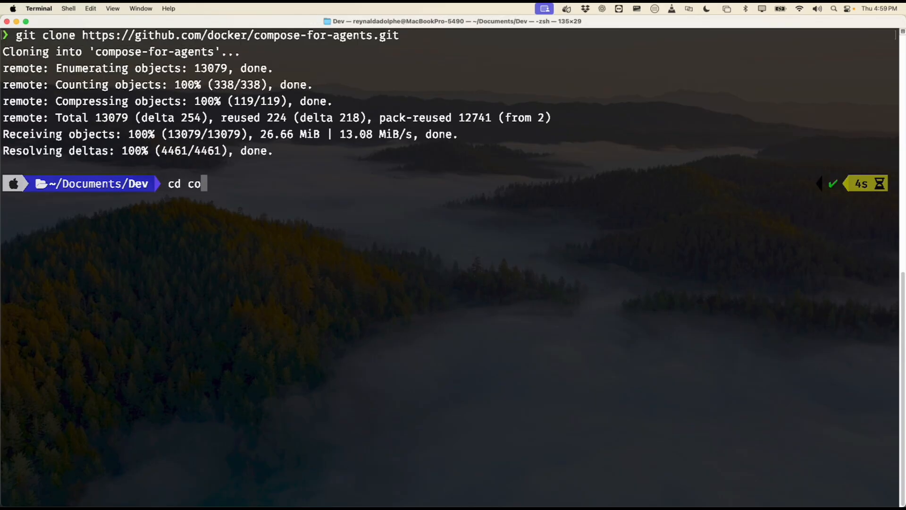
type("mp")
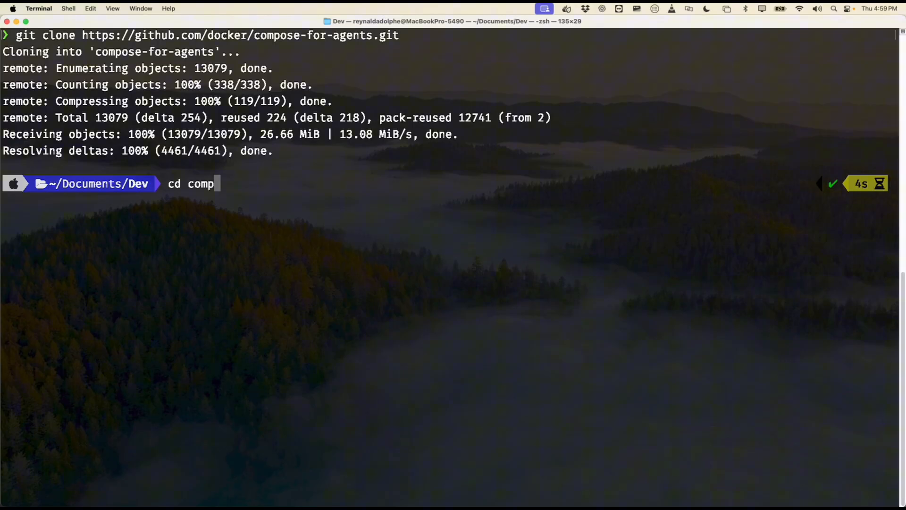
type("*")
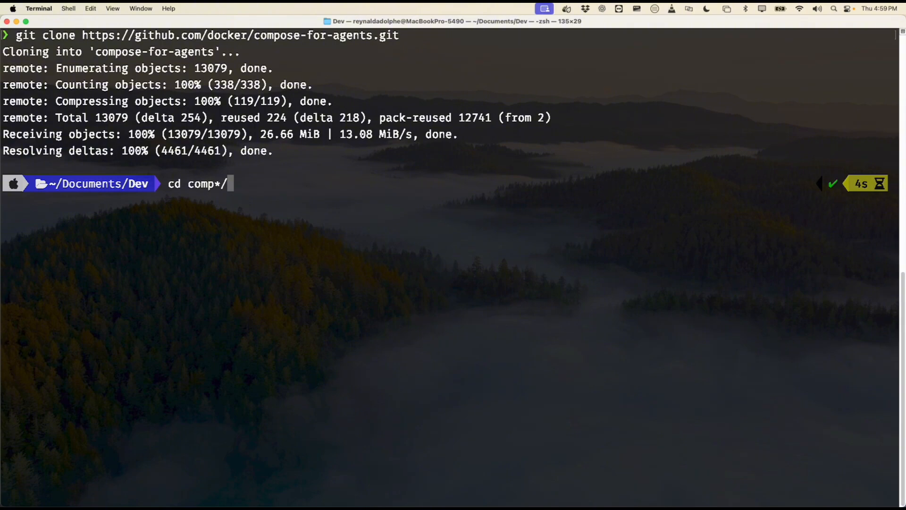
type("spri")
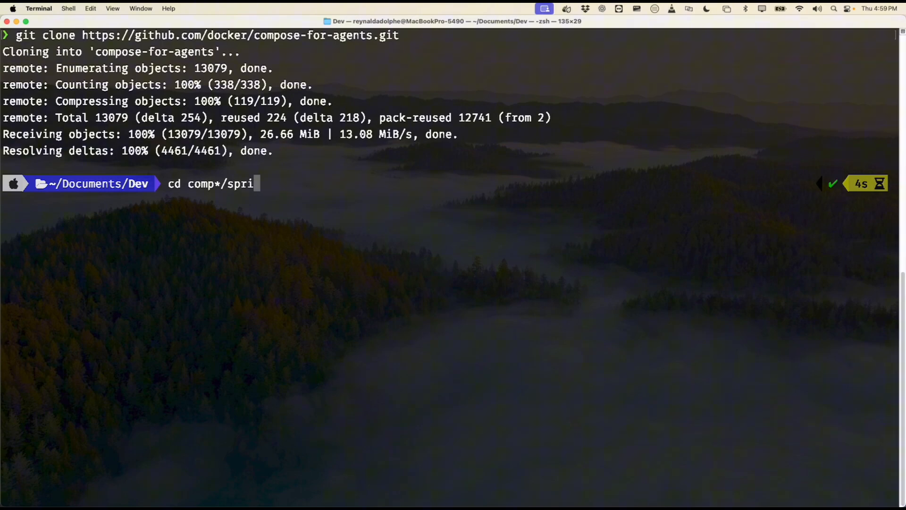
type("*")
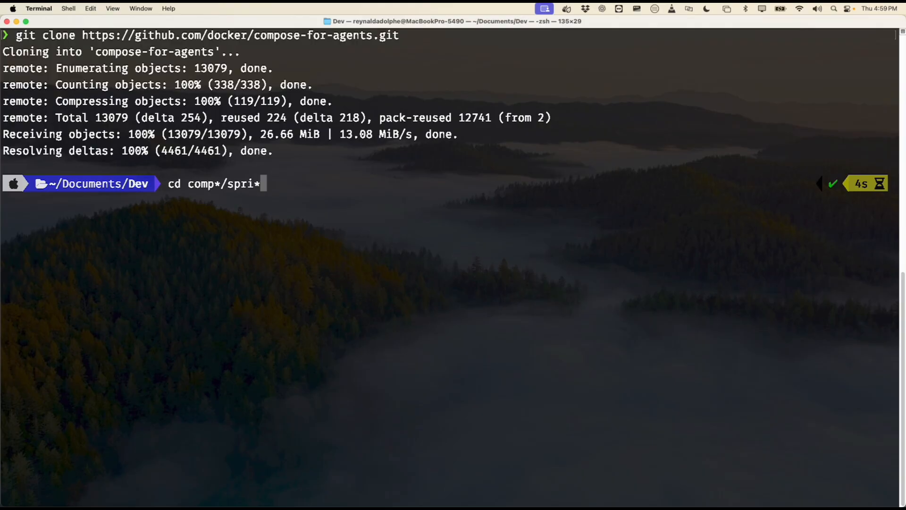
key("Return")
type("ls")
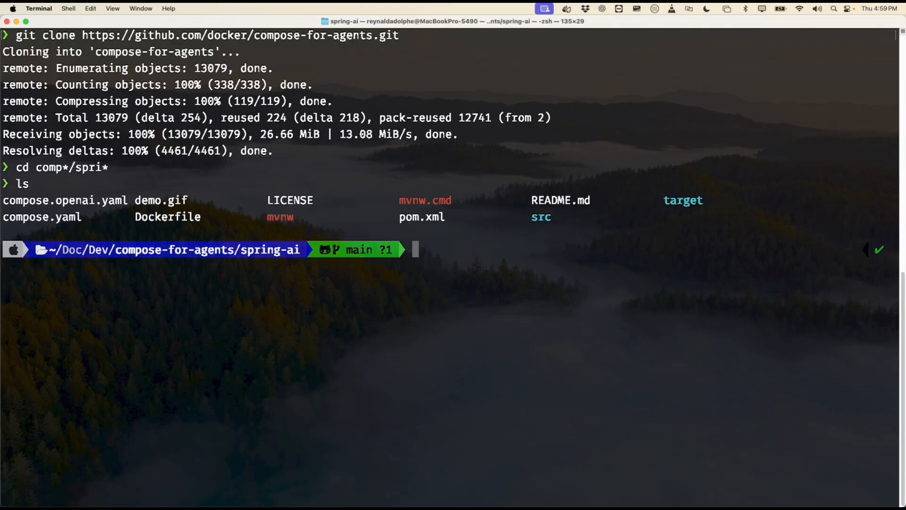
mouse_move(605, 273)
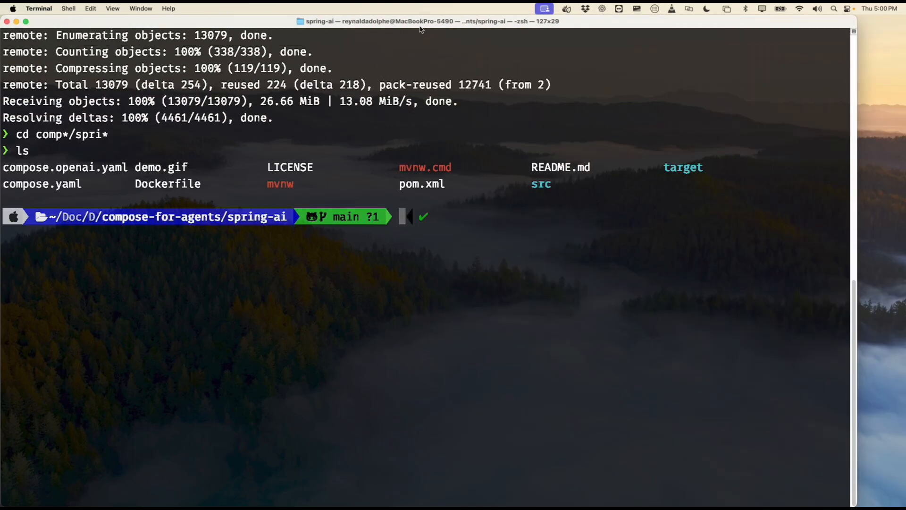
Run docker compose up in the spring-ai folder to build the demo.
type("docker")
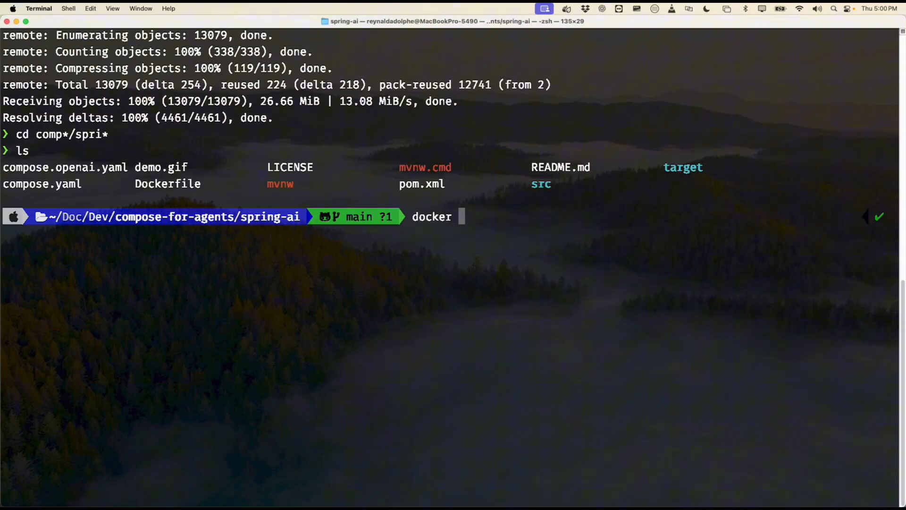
type("co")
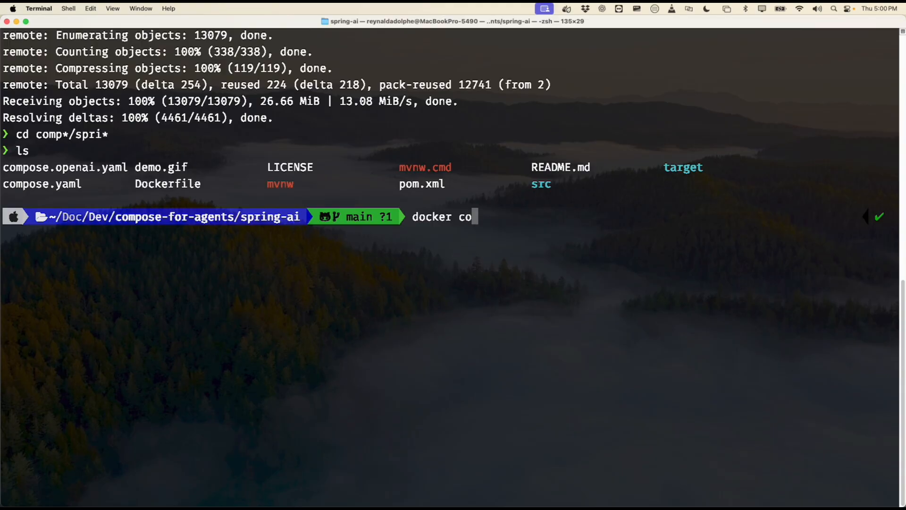
type("m")
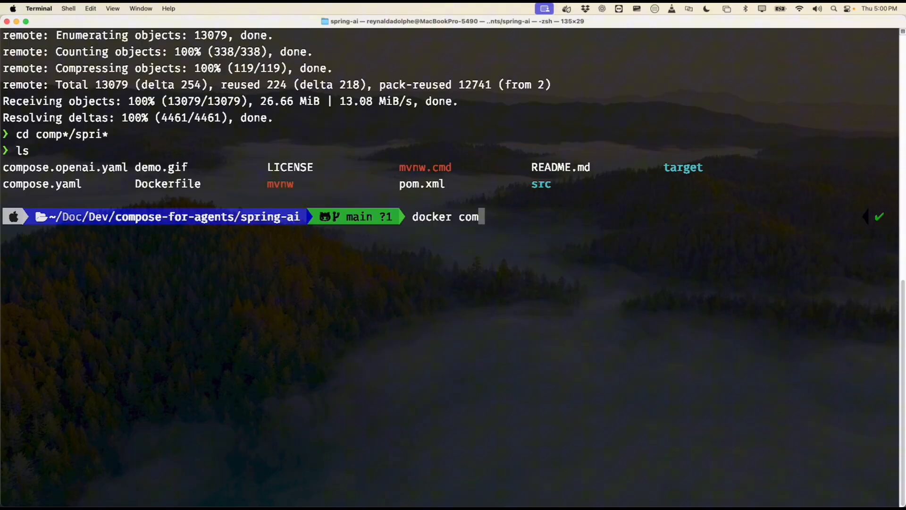
key("Return")
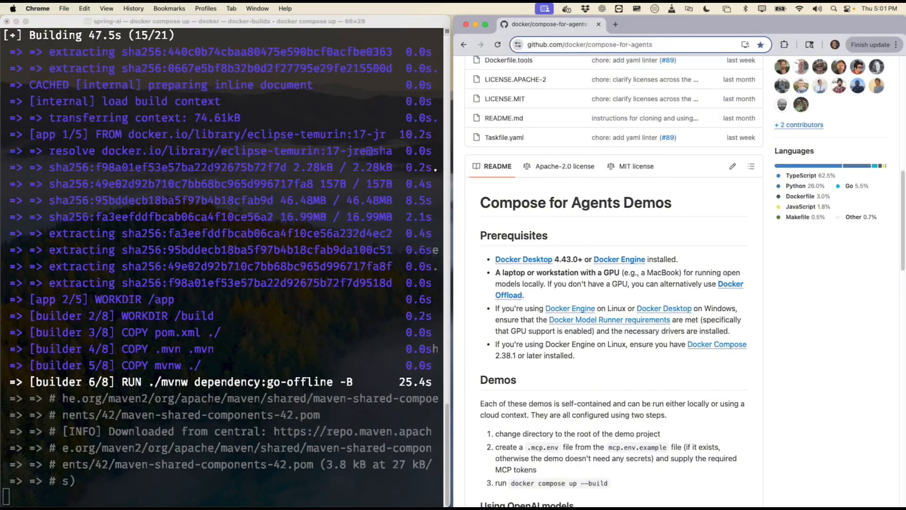
Scroll the compose-for-agents README past Prerequisites and Demos to the demo classification table.
scroll("up", 3)
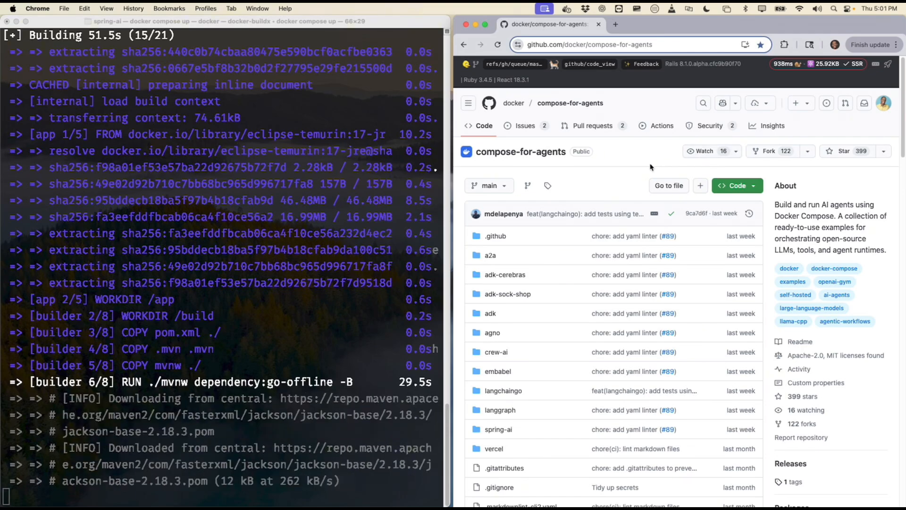
scroll("down", 3)
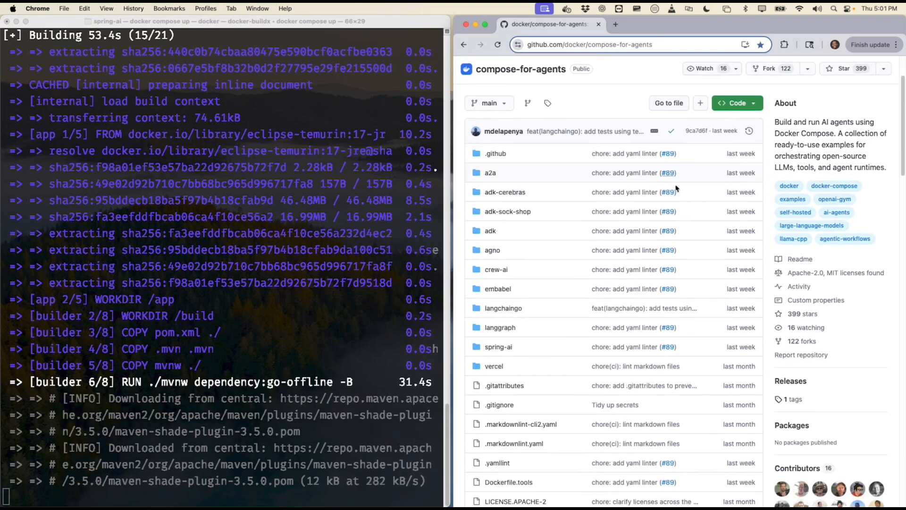
scroll("down", 3)
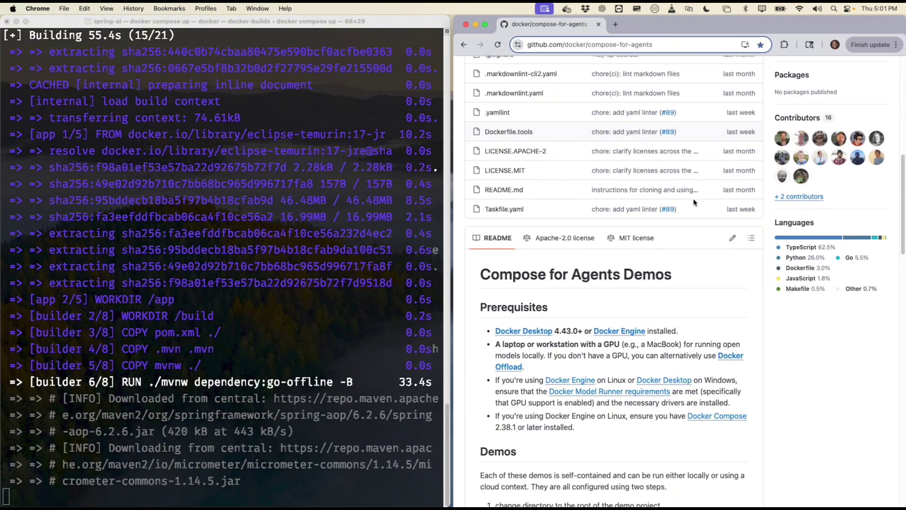
scroll("down", 3)
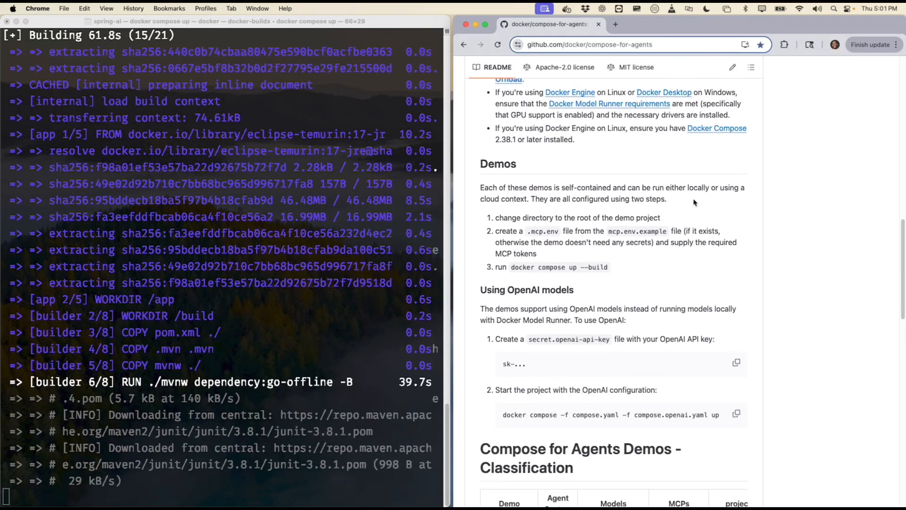
scroll("down", 3)
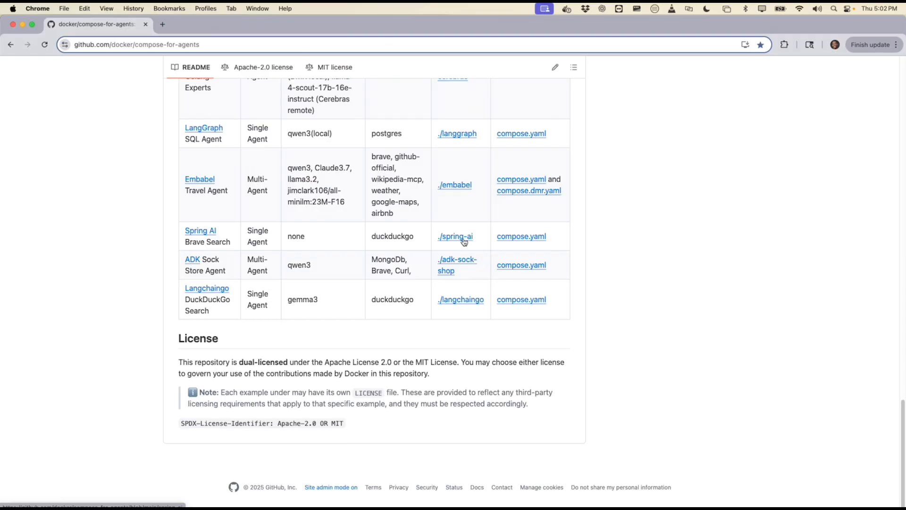
Open the ./spring-ai demo folder and scroll down its README.
left_click(455, 236)
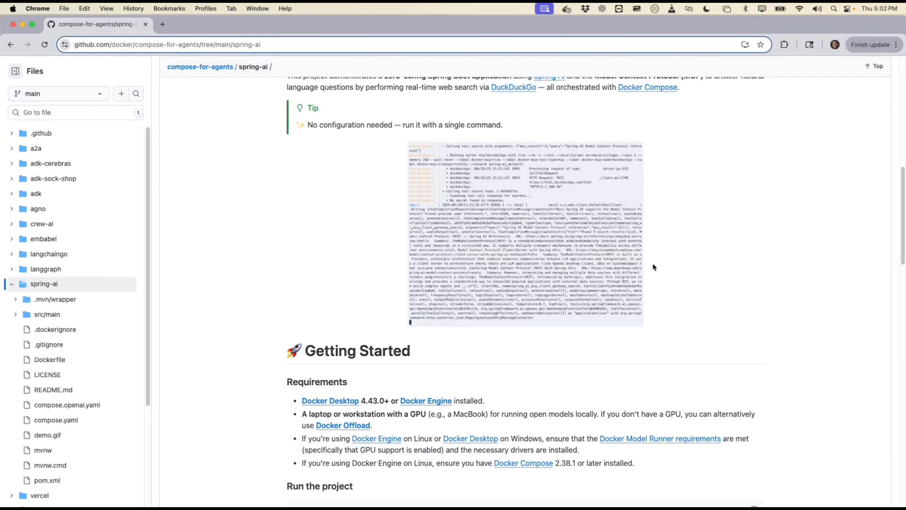
scroll("down", 3)
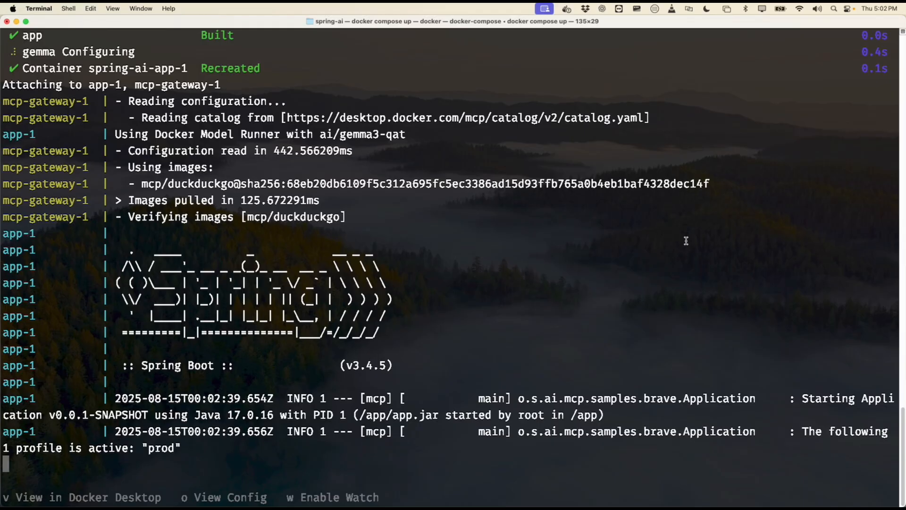
Scroll the docker compose logs to the QUESTION and ASSISTANT answer about MCP support.
scroll("down", 3)
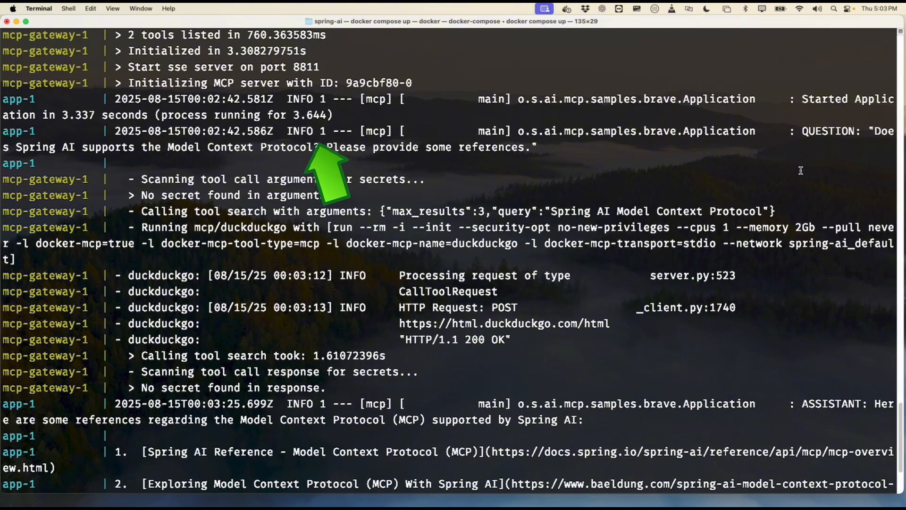
scroll("down", 3)
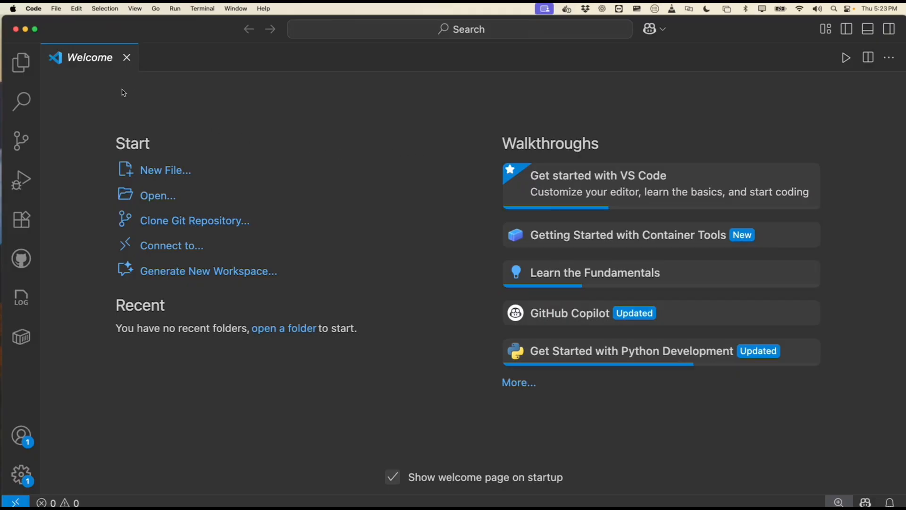
mouse_move(152, 196)
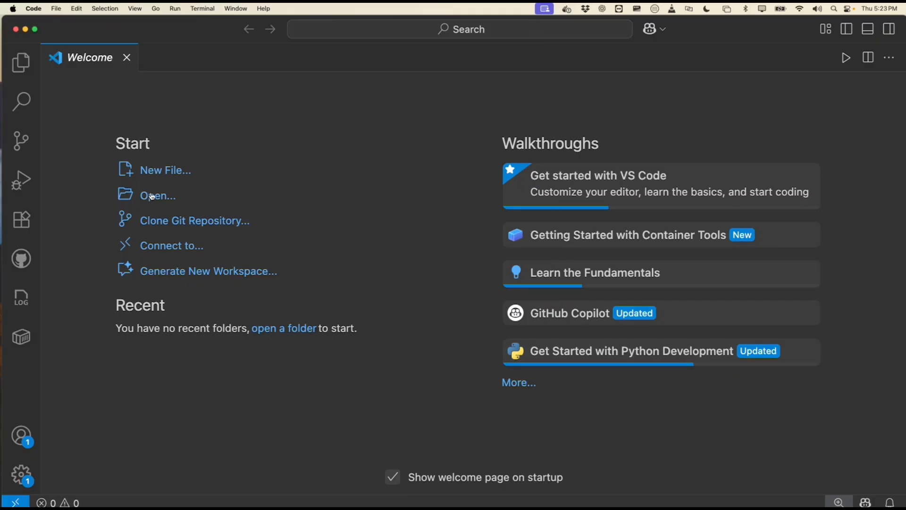
Open the Documents/Dev/compose-for-agents folder as the VS Code workspace.
left_click(158, 195)
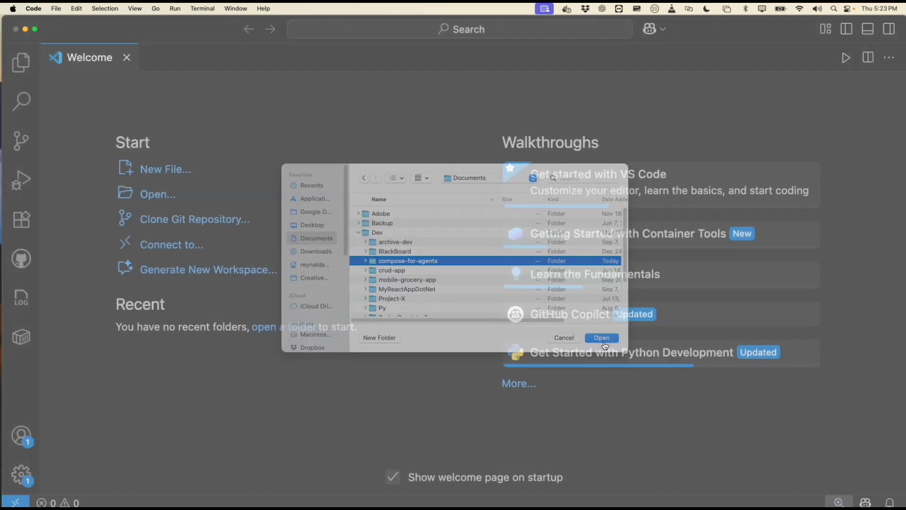
left_click(601, 337)
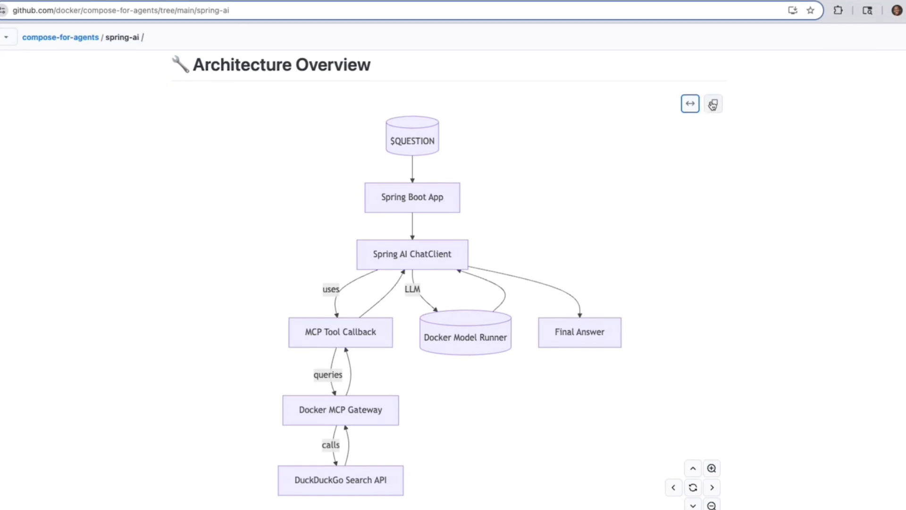
Expand the spring-ai Architecture Overview Mermaid diagram to fullscreen.
left_click(713, 104)
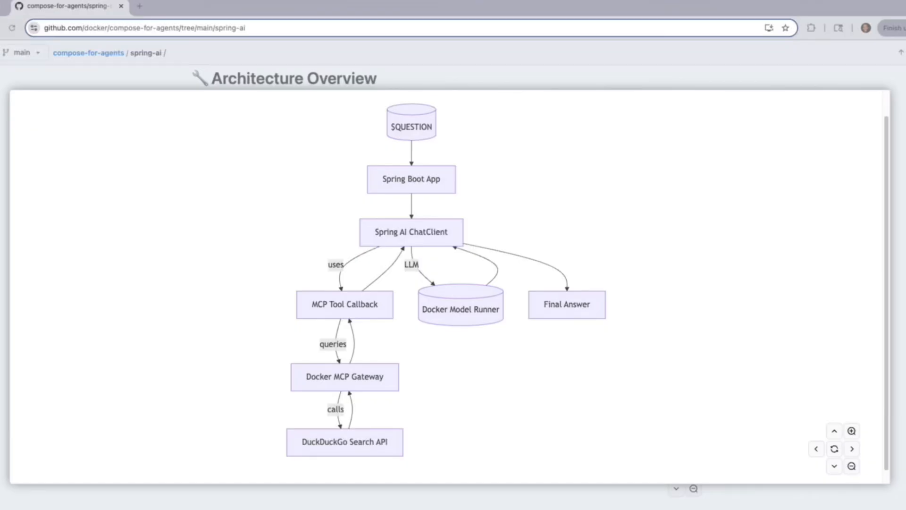